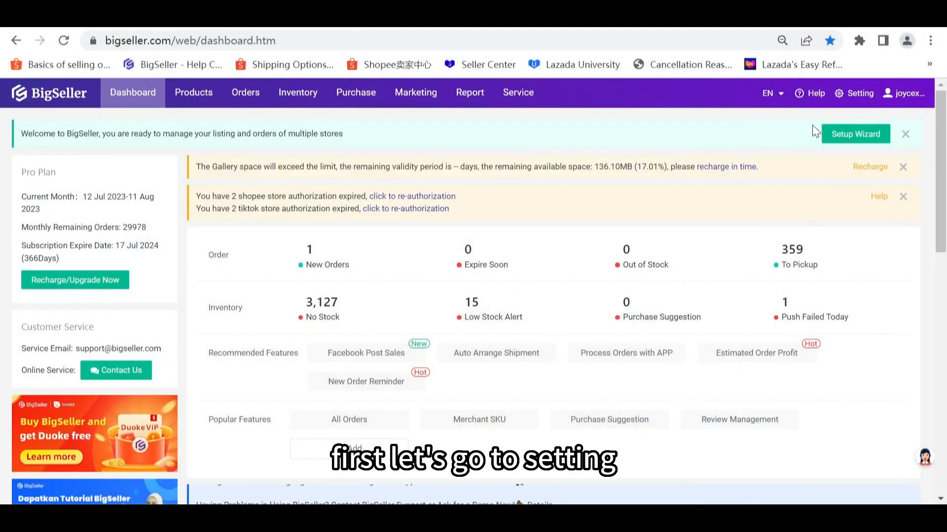
Go to Setting > Shipping Settings > Logistics and AWB Settings.
{"action": "left_click", "coordinate": [854, 93]}
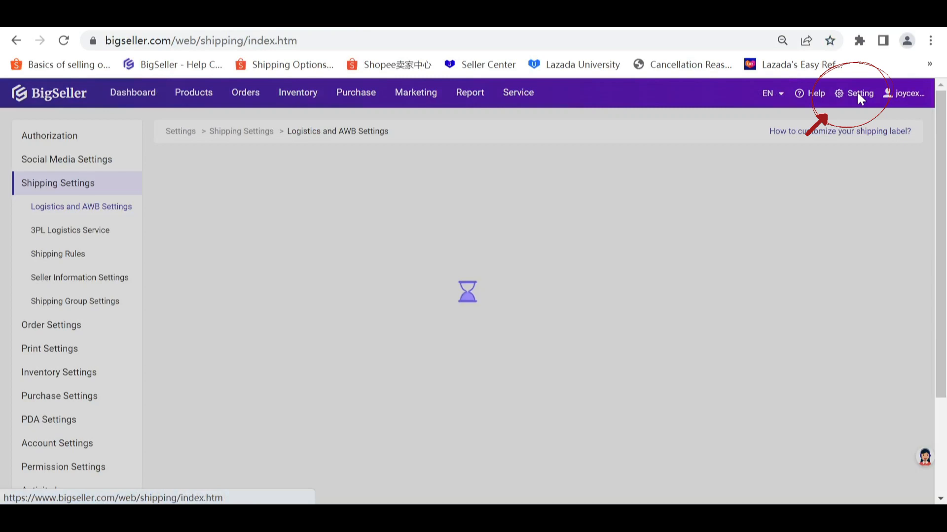
{"action": "left_click", "coordinate": [80, 206]}
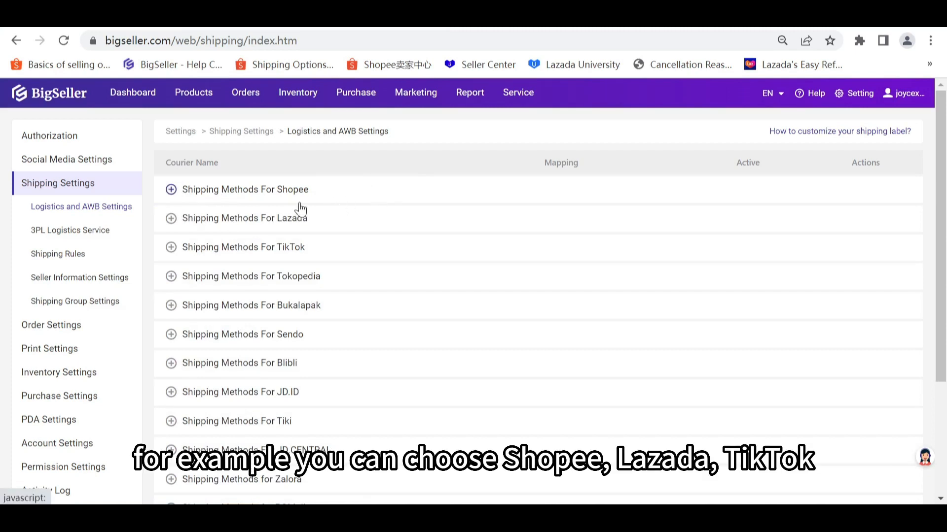
{"action": "mouse_move", "coordinate": [330, 267]}
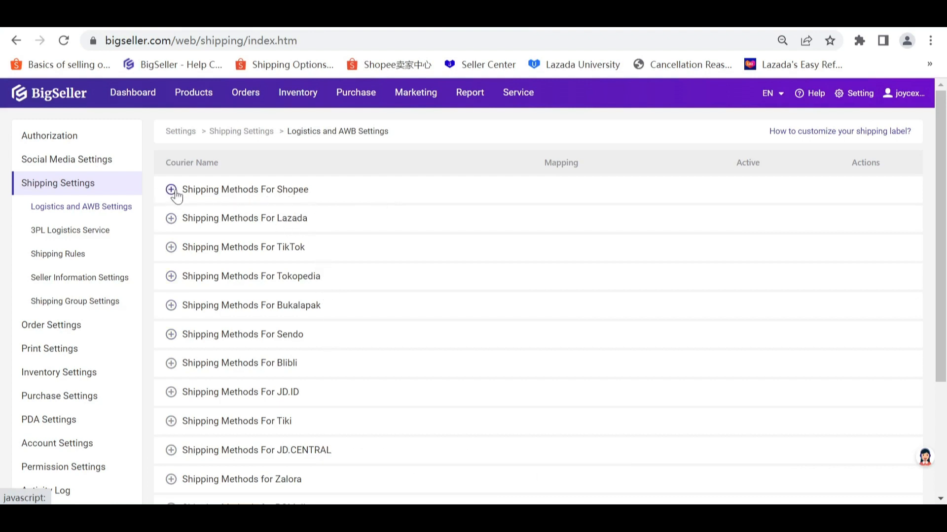
Expand Shopee shipping methods and edit Shopee-SG Doorstep Delivery (Korea).
{"action": "left_click", "coordinate": [171, 188]}
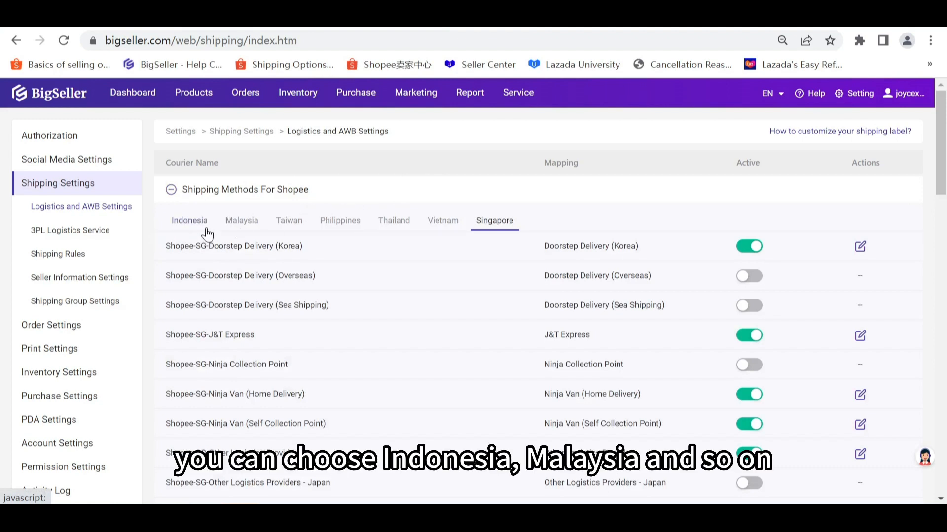
{"action": "mouse_move", "coordinate": [382, 232]}
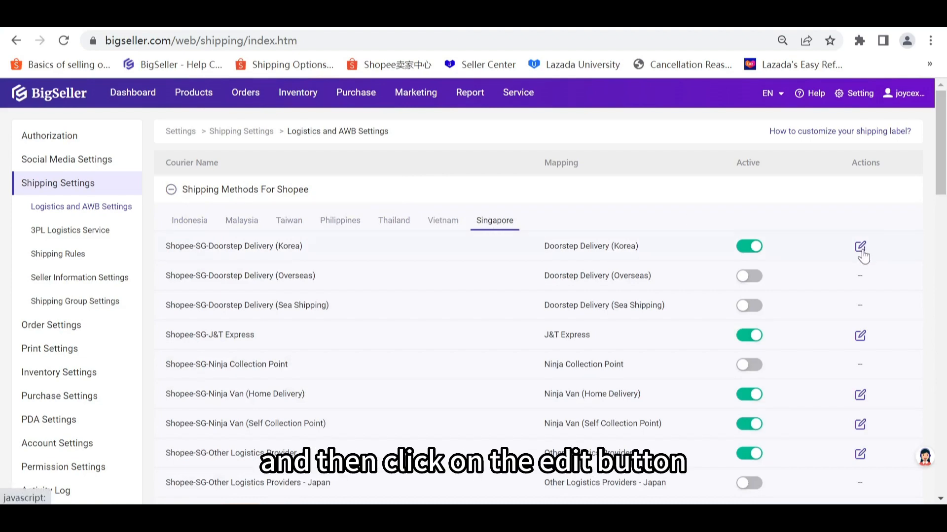
{"action": "left_click", "coordinate": [861, 250]}
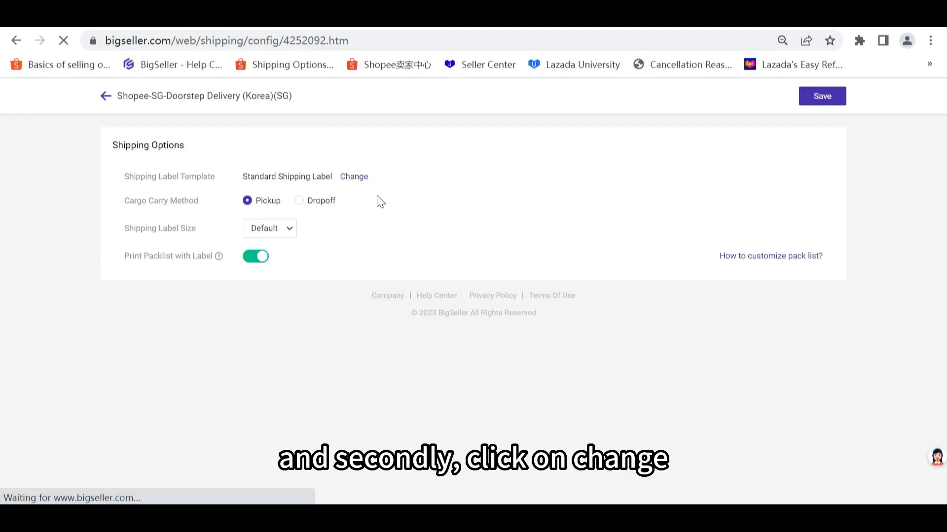
Switch the label template to Customized Shipping Label, comparing Types 2 and 3, then choose Type 2.
{"action": "left_click", "coordinate": [353, 176]}
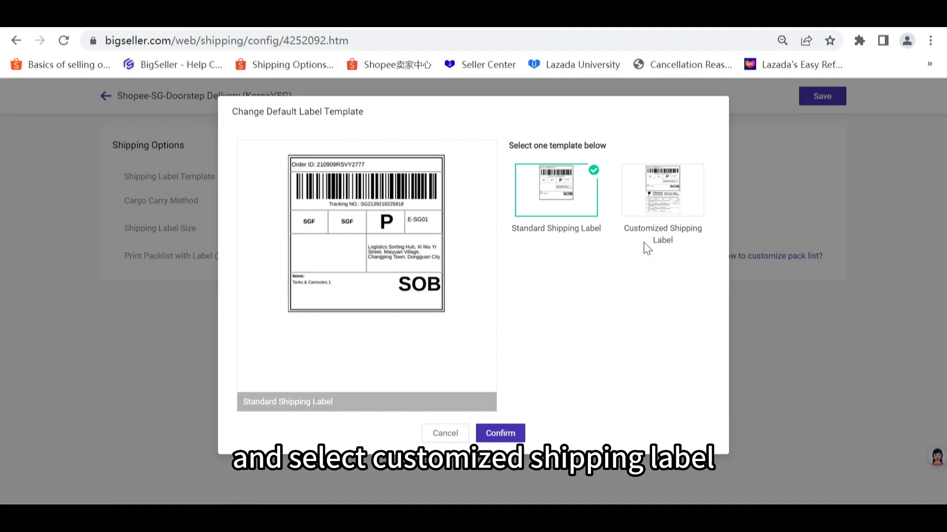
{"action": "left_click", "coordinate": [661, 188]}
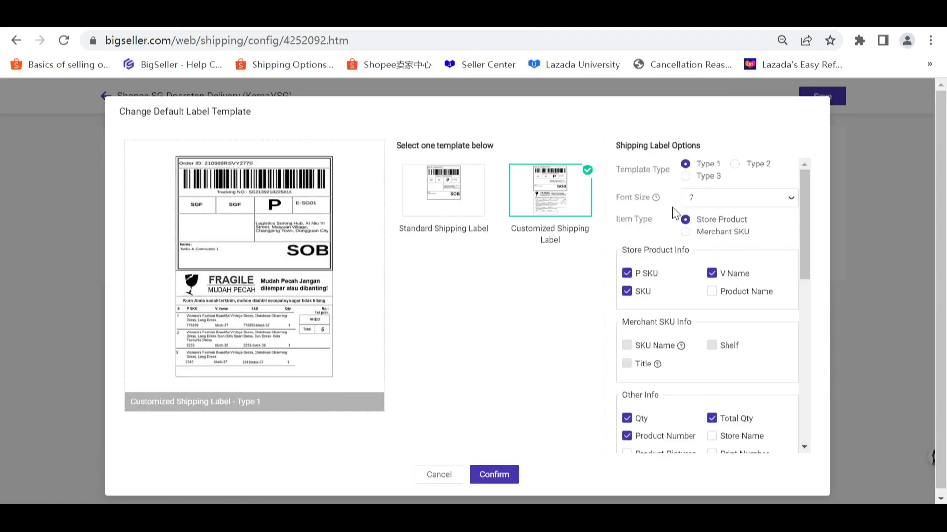
{"action": "mouse_move", "coordinate": [600, 204]}
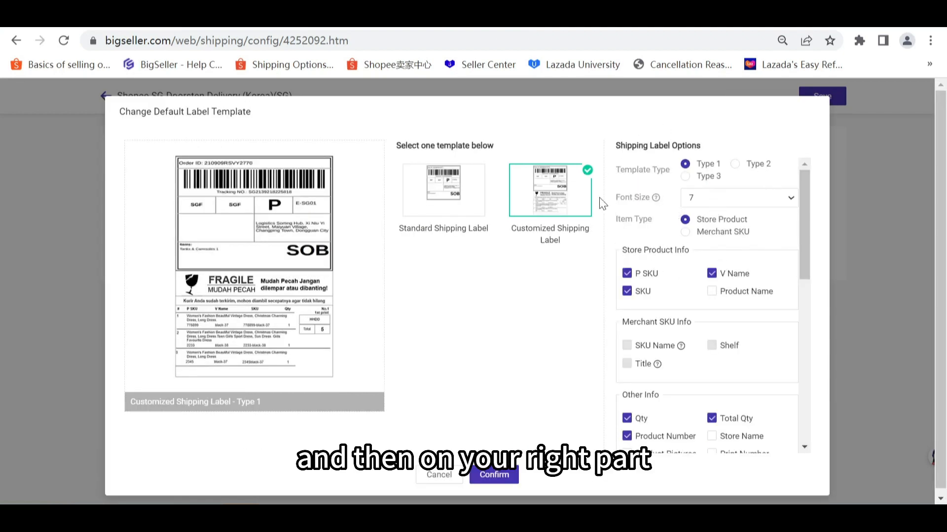
{"action": "mouse_move", "coordinate": [643, 161]}
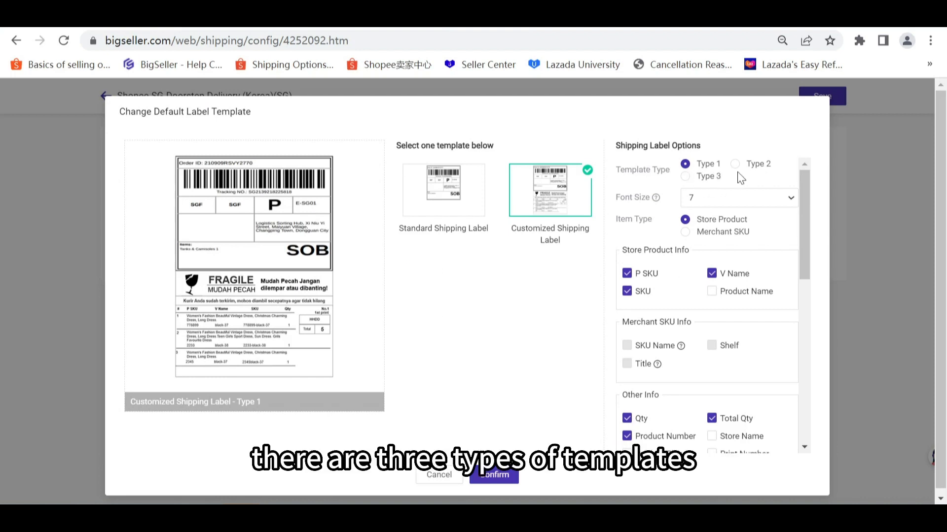
{"action": "mouse_move", "coordinate": [707, 184]}
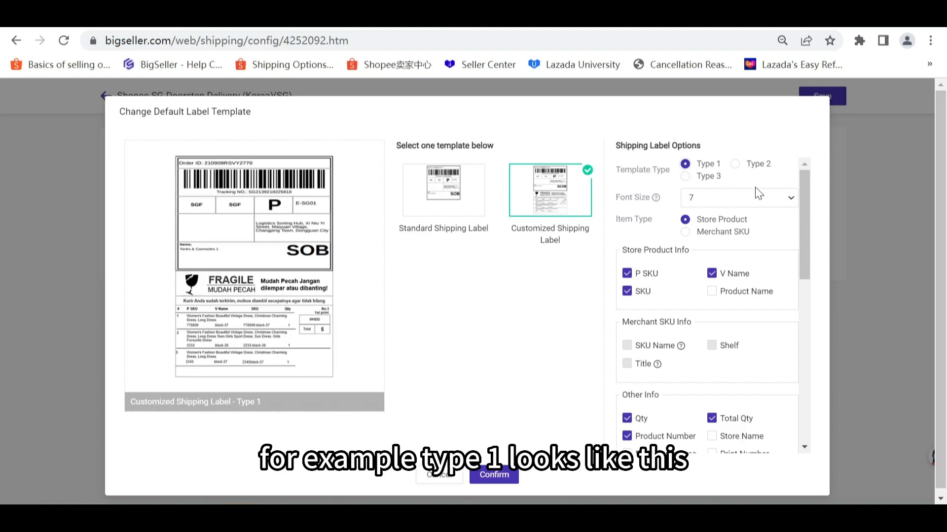
{"action": "left_click", "coordinate": [735, 164]}
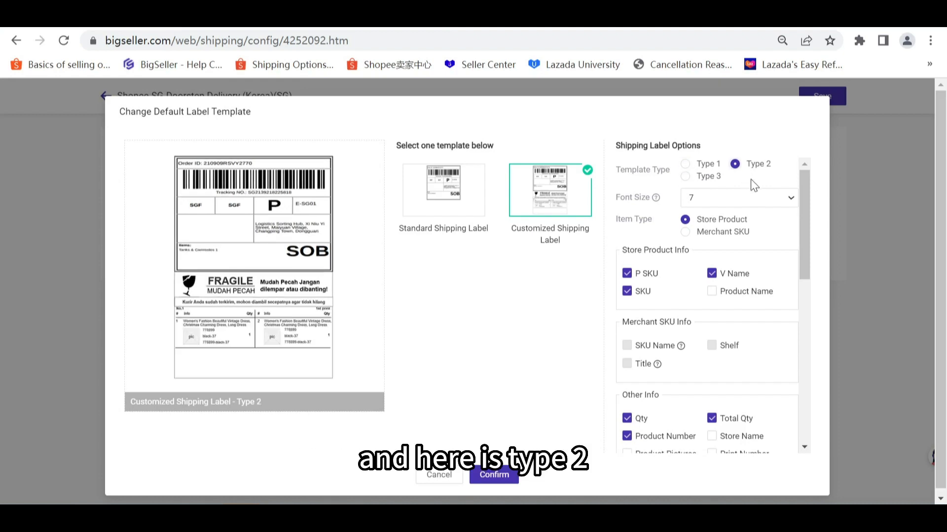
{"action": "left_click", "coordinate": [685, 175]}
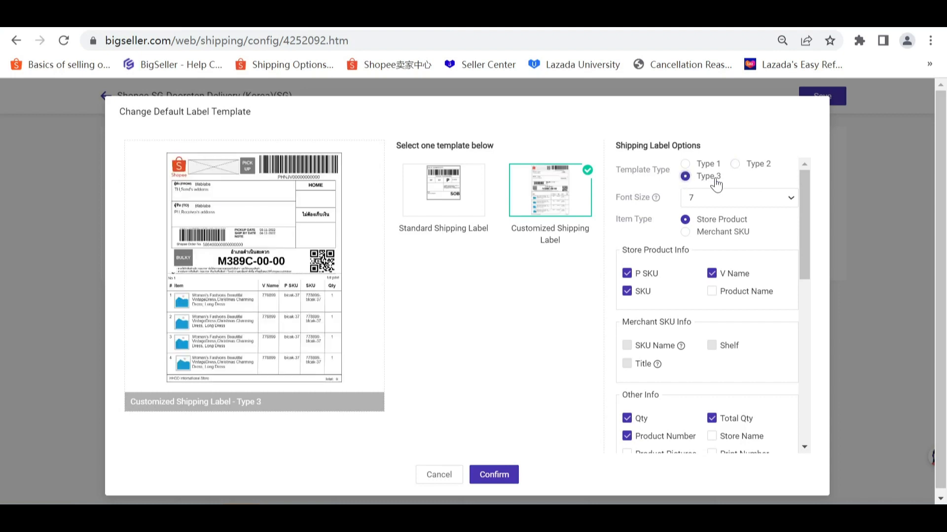
{"action": "mouse_move", "coordinate": [749, 184]}
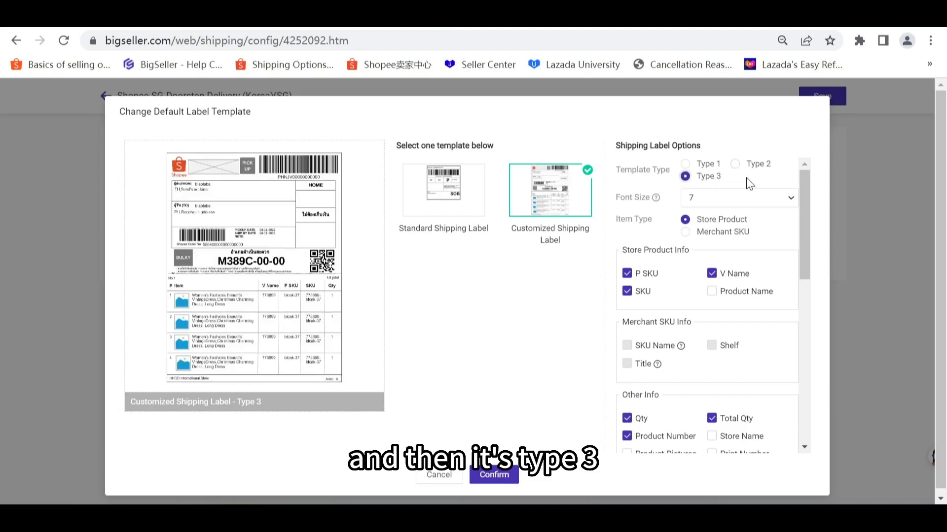
{"action": "left_click", "coordinate": [735, 164]}
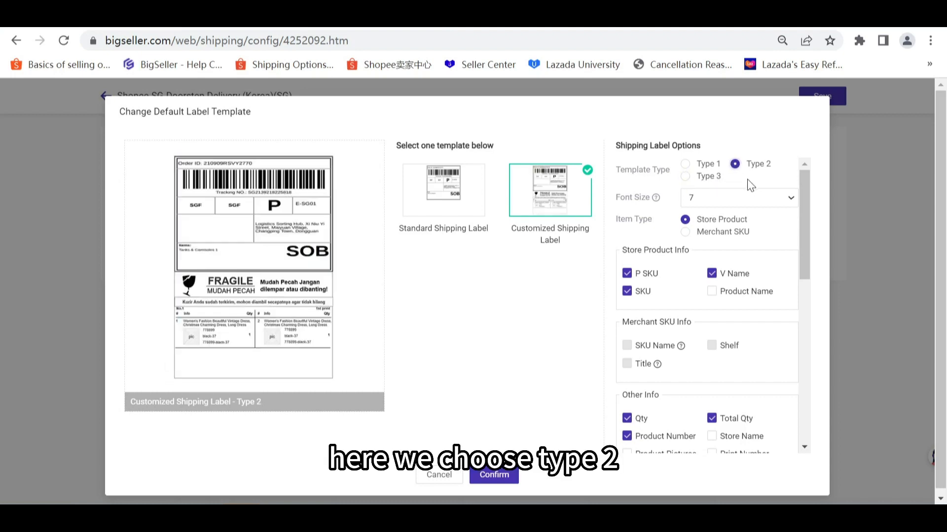
{"action": "mouse_move", "coordinate": [661, 212]}
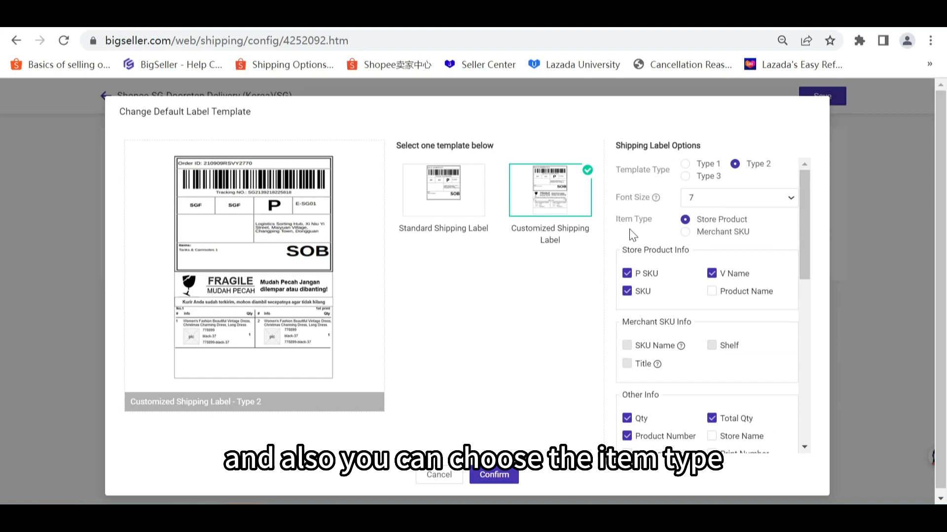
{"action": "mouse_move", "coordinate": [734, 240]}
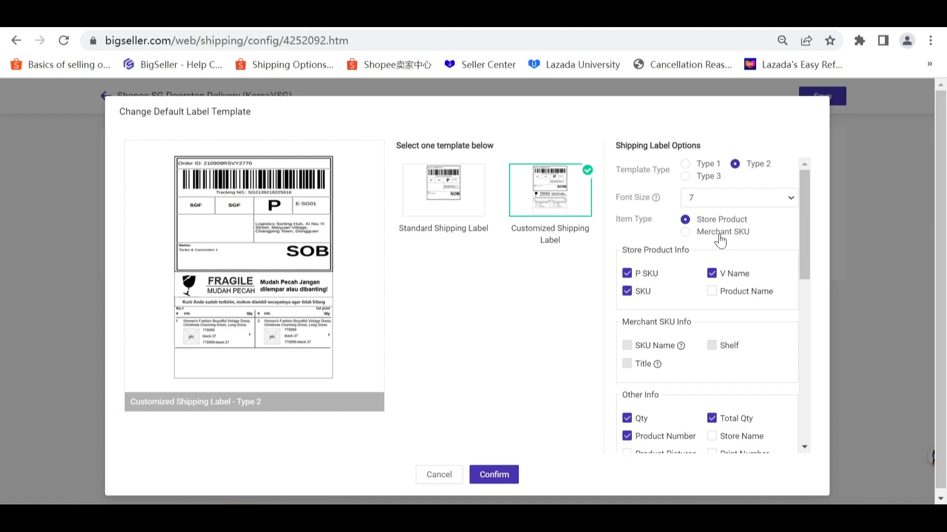
{"action": "mouse_move", "coordinate": [716, 245]}
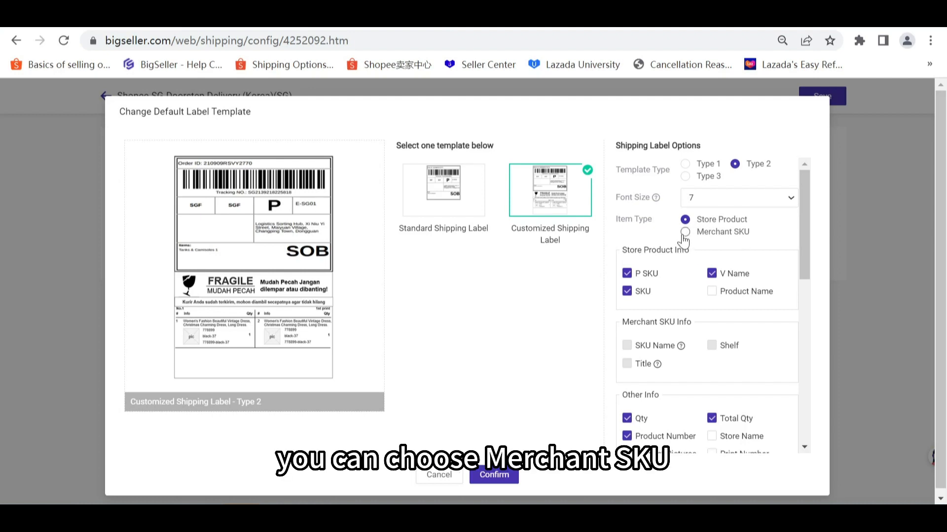
Set Item Type to Merchant SKU with SKU Name, Shelf and Title ticked.
{"action": "left_click", "coordinate": [685, 219]}
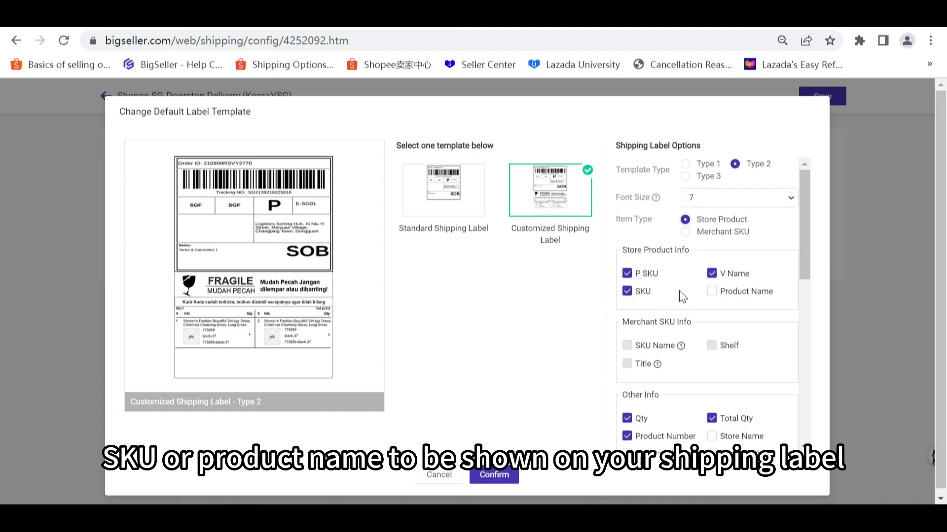
{"action": "left_click", "coordinate": [711, 291]}
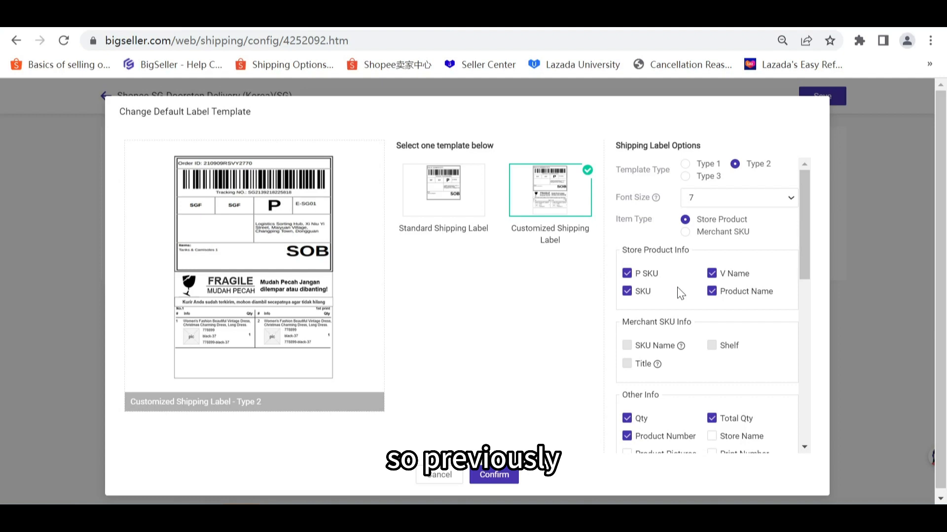
{"action": "mouse_move", "coordinate": [759, 243]}
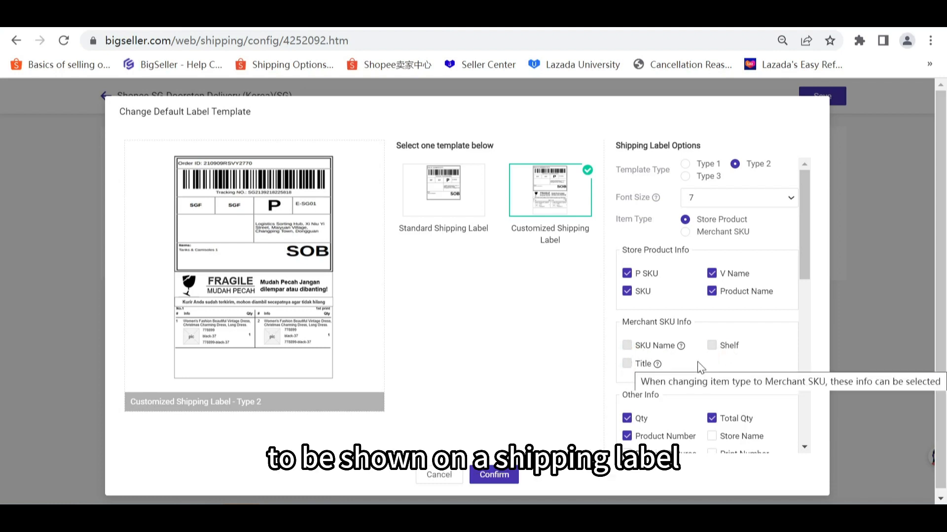
{"action": "left_click", "coordinate": [686, 233]}
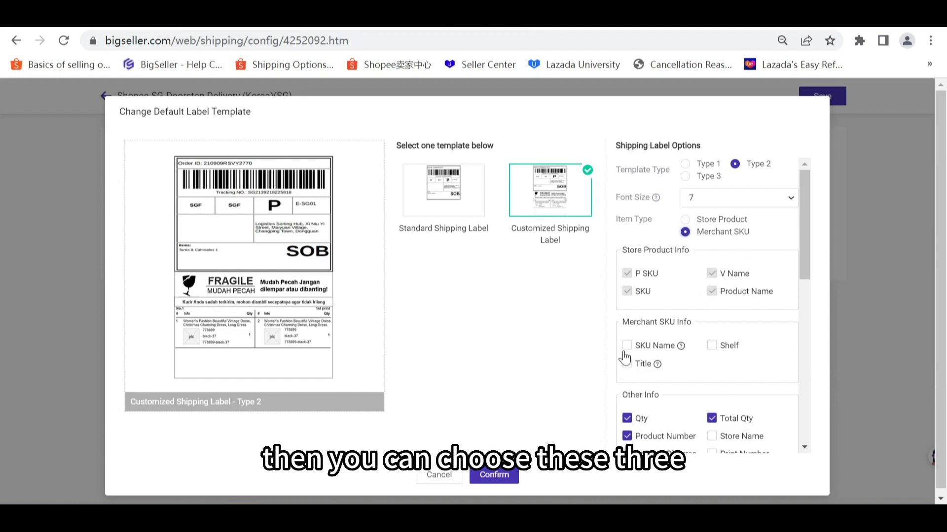
{"action": "left_click", "coordinate": [627, 345]}
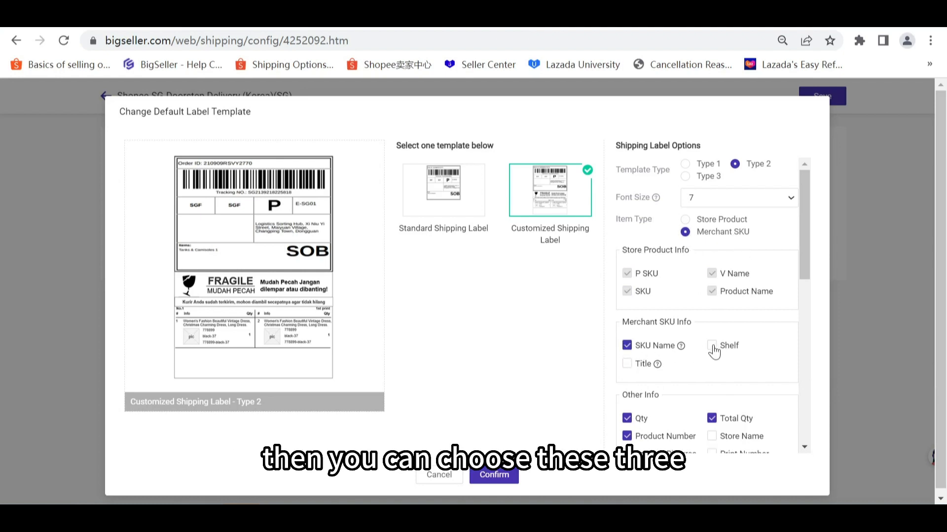
{"action": "left_click", "coordinate": [711, 345]}
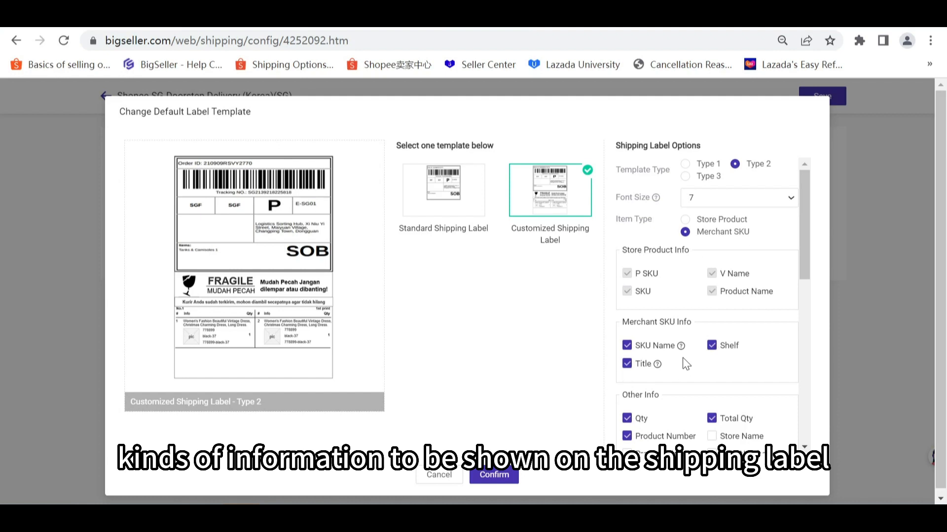
Keep Qty, Total Qty and Product Number on, leaving Product Pictures unticked.
{"action": "scroll", "scroll_direction": "down", "scroll_amount": 3}
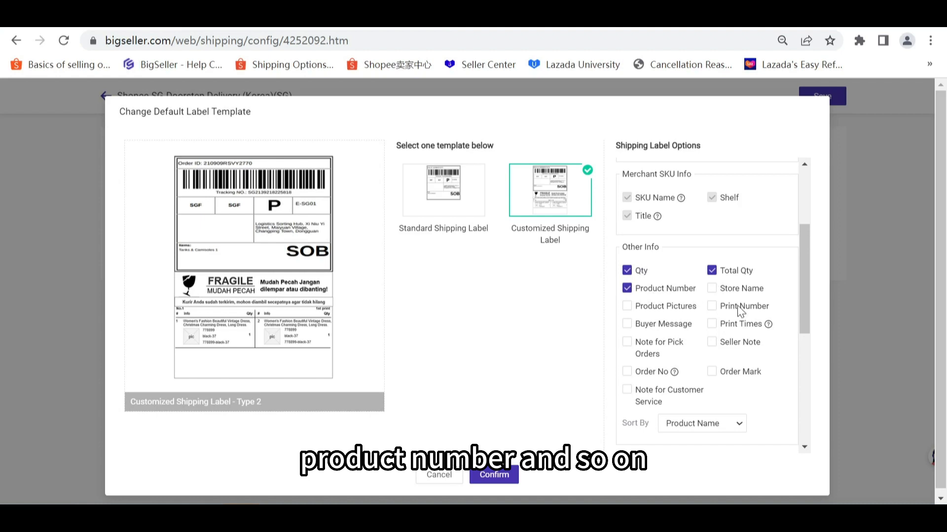
{"action": "mouse_move", "coordinate": [705, 335]}
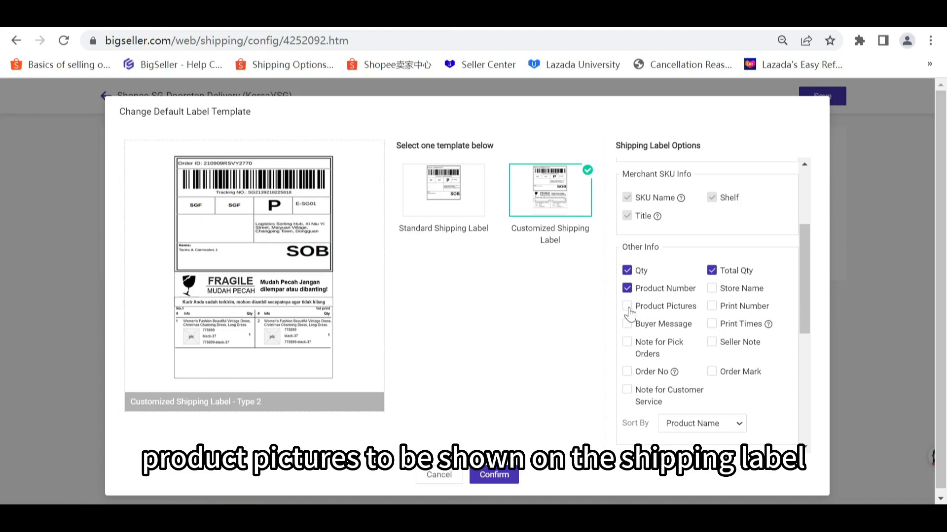
{"action": "left_click", "coordinate": [626, 306]}
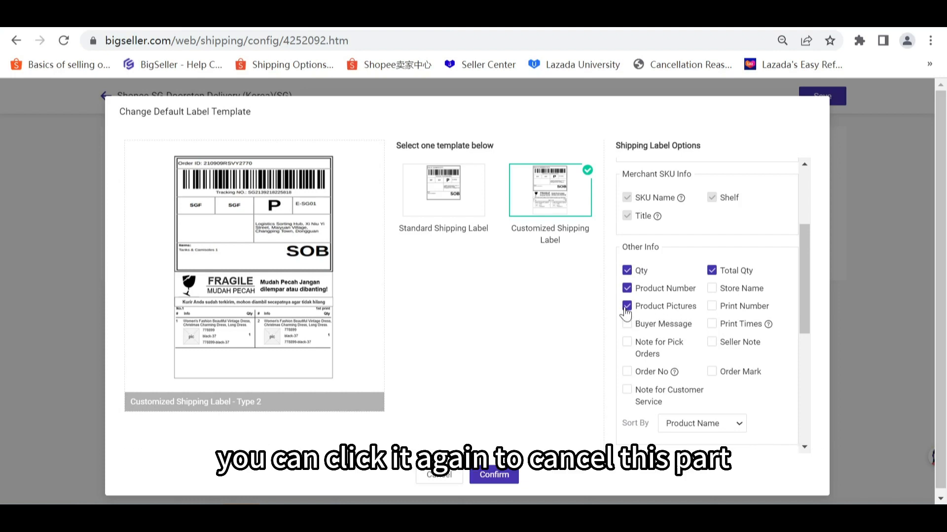
{"action": "left_click", "coordinate": [627, 306]}
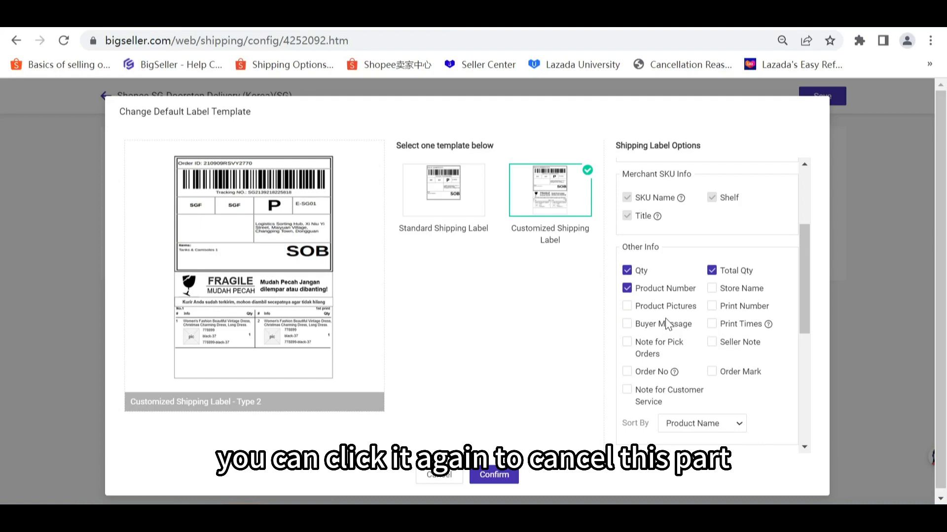
{"action": "scroll", "scroll_direction": "down", "scroll_amount": 3}
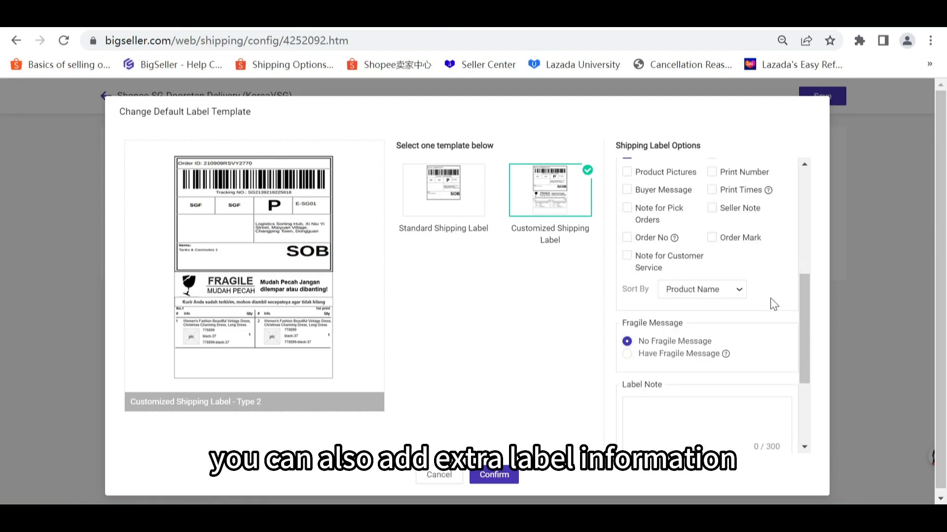
{"action": "mouse_move", "coordinate": [747, 332]}
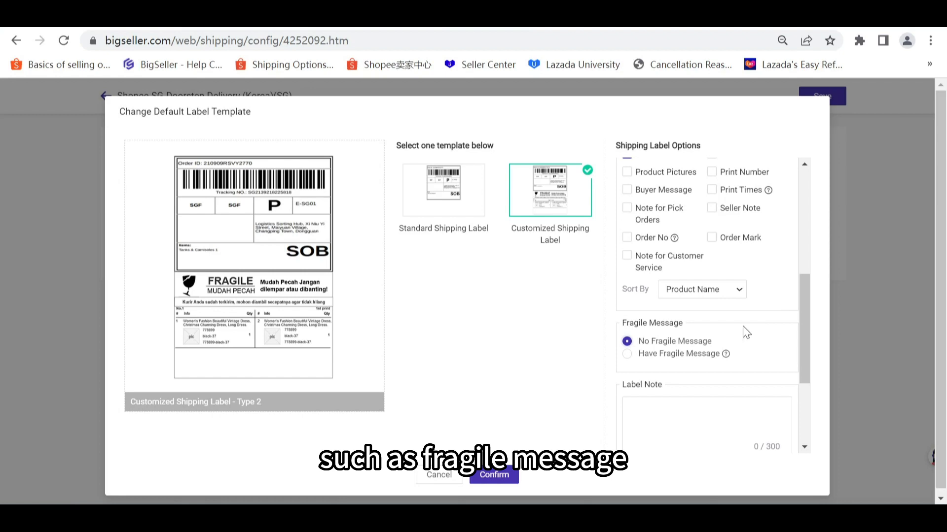
{"action": "scroll", "scroll_direction": "down", "scroll_amount": 3}
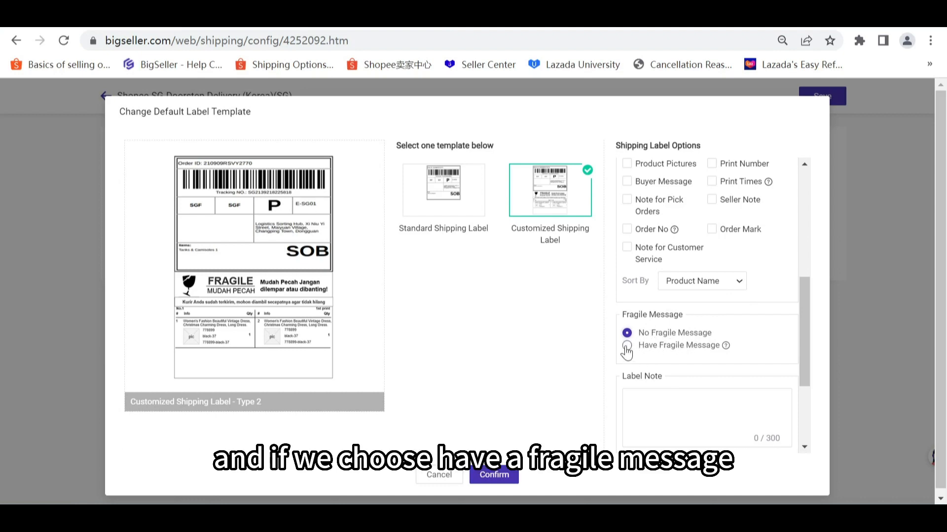
Enable the fragile message, add note 'We appreciate your purchase', and upload a review image.
{"action": "left_click", "coordinate": [627, 346]}
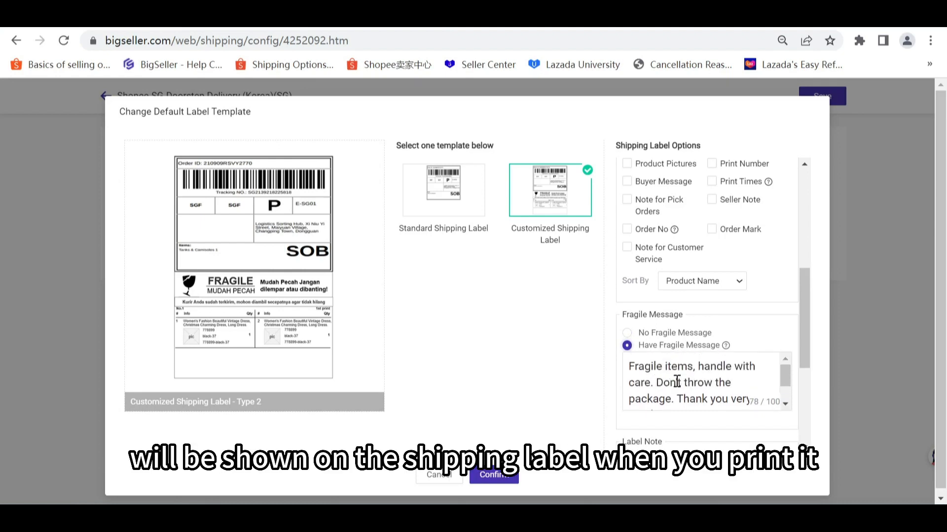
{"action": "scroll", "scroll_direction": "down", "scroll_amount": 3}
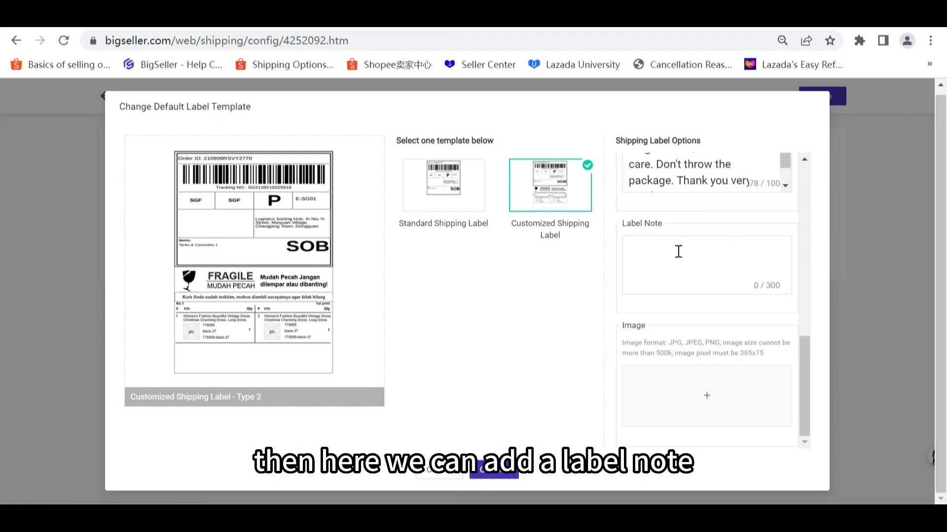
{"action": "left_click", "coordinate": [677, 252]}
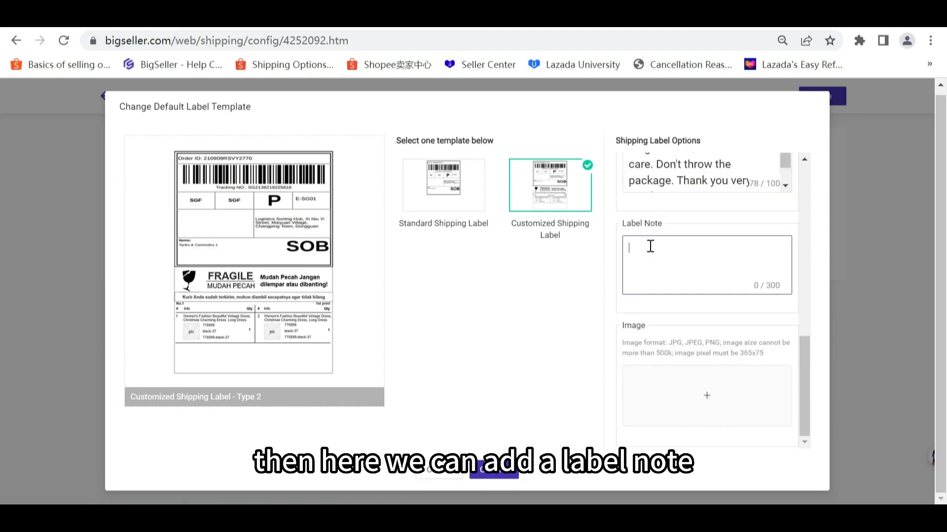
{"action": "type", "text": "W"}
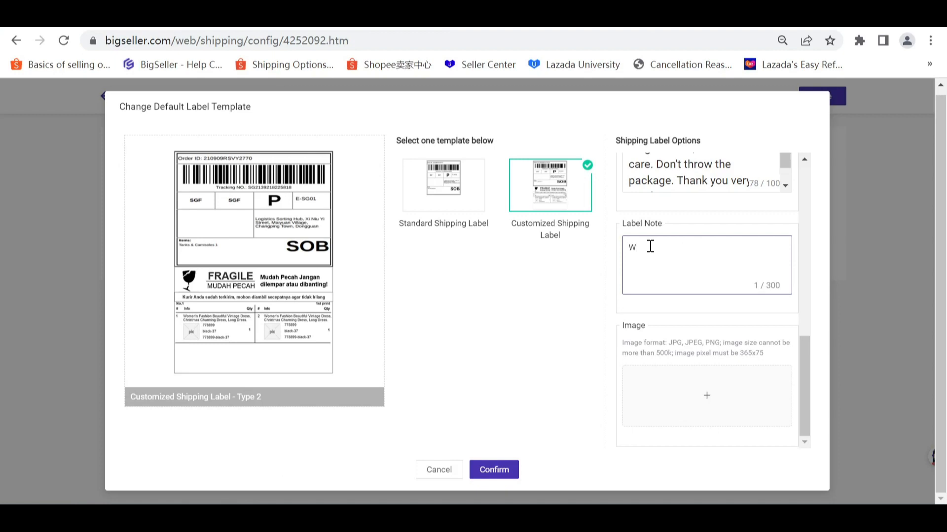
{"action": "type", "text": "We appreciate your purchase"}
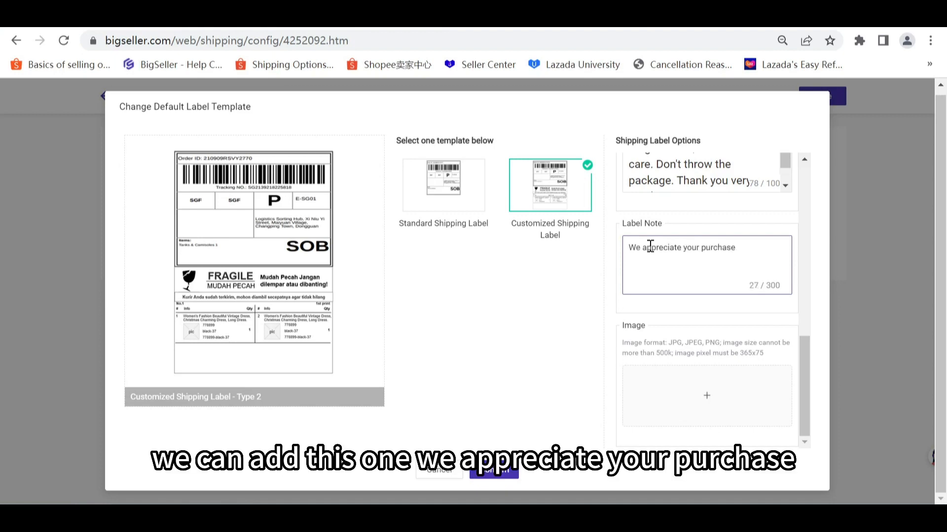
{"action": "mouse_move", "coordinate": [691, 319]}
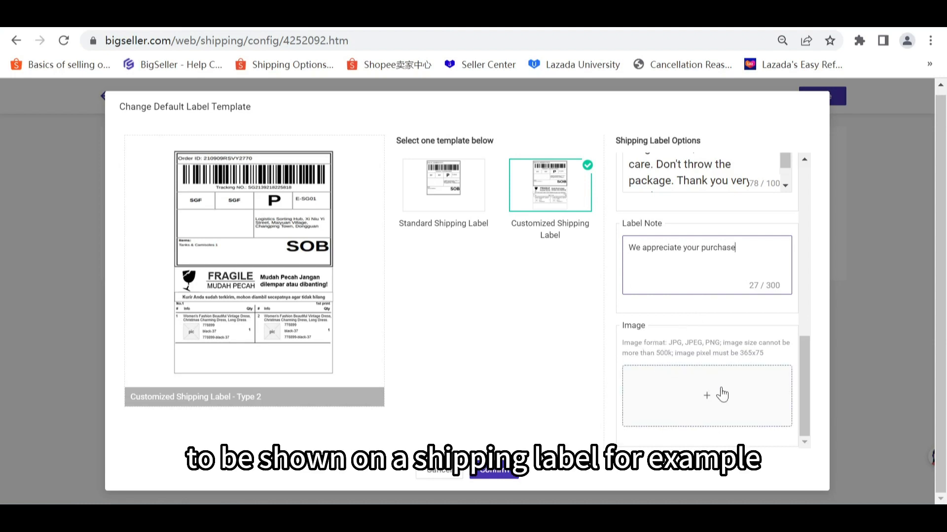
{"action": "left_click", "coordinate": [706, 396]}
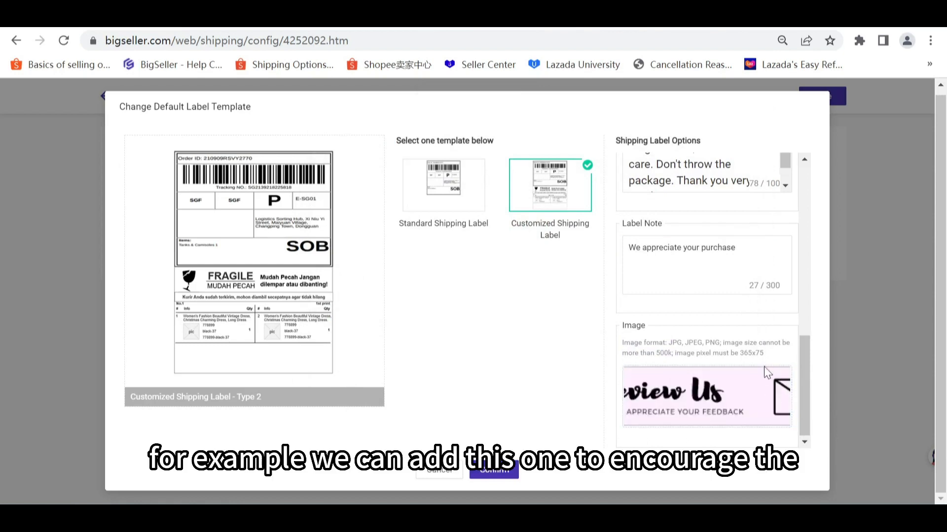
{"action": "mouse_move", "coordinate": [817, 311]}
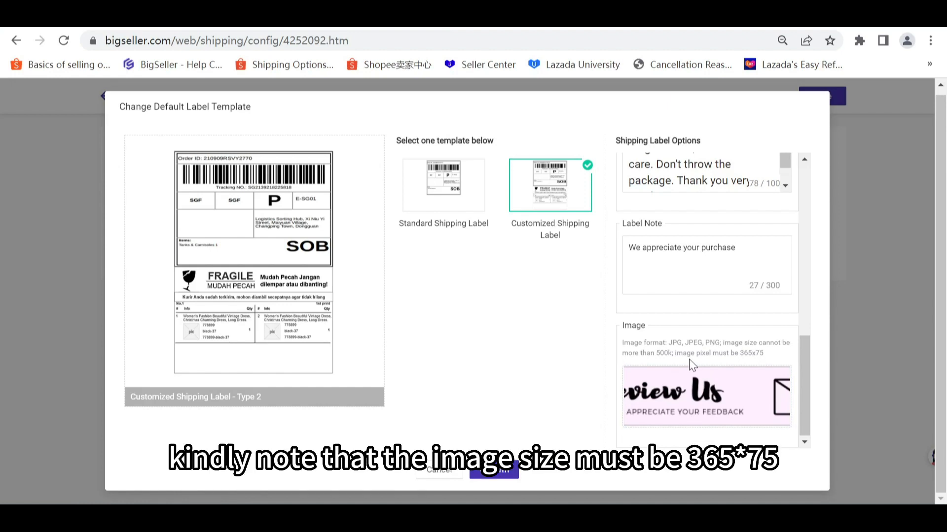
{"action": "mouse_move", "coordinate": [759, 368]}
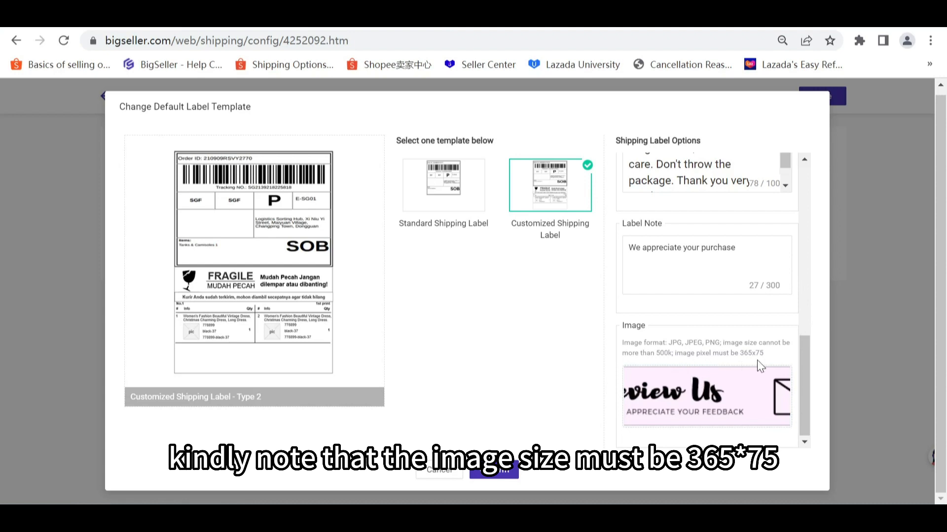
{"action": "mouse_move", "coordinate": [755, 364]}
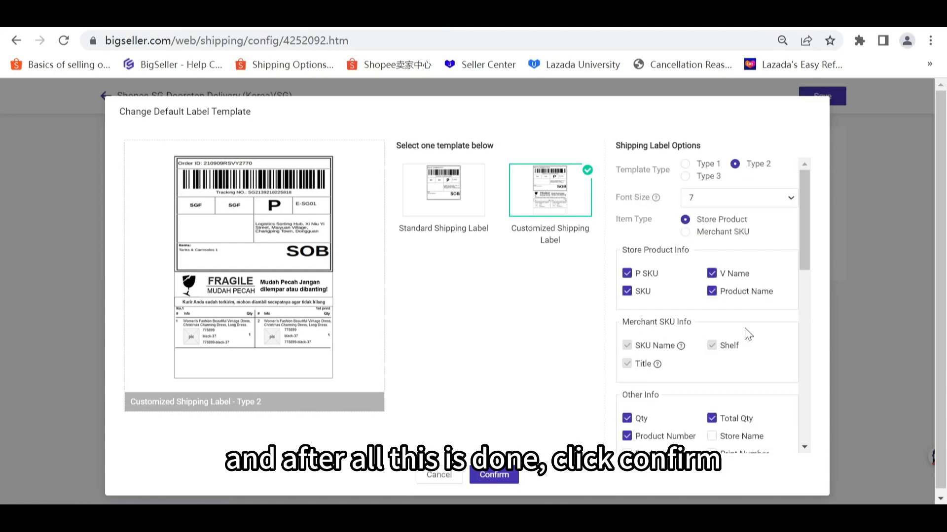
Confirm the Type 2 label template and save the Doorstep Delivery (Korea) settings.
{"action": "left_click", "coordinate": [493, 475]}
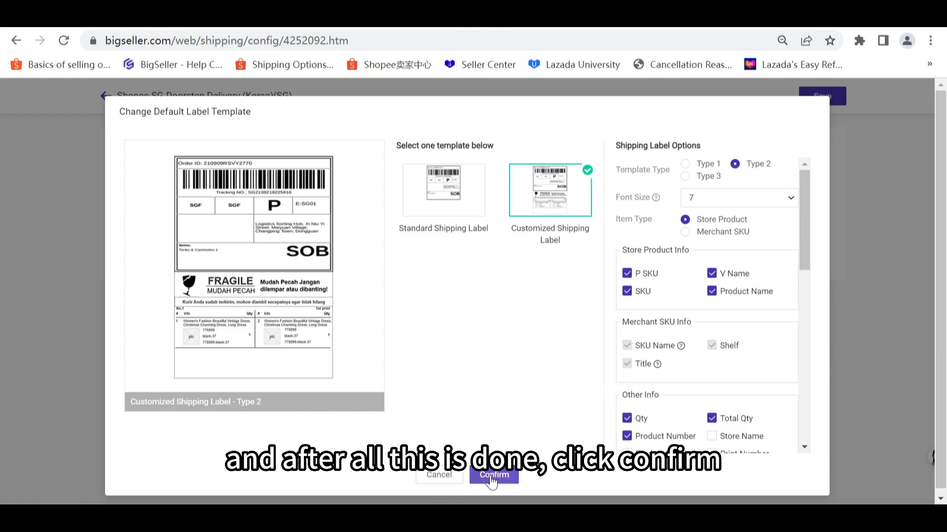
{"action": "left_click", "coordinate": [493, 476]}
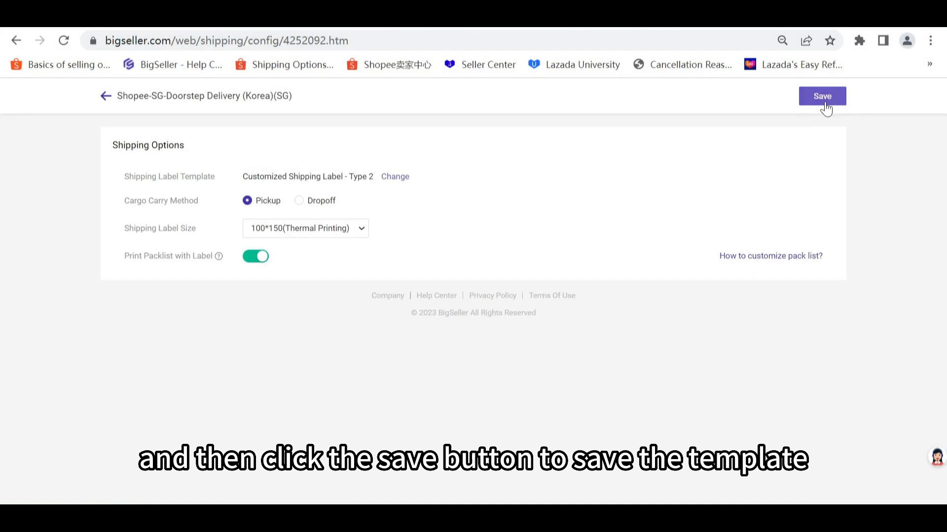
{"action": "left_click", "coordinate": [822, 96]}
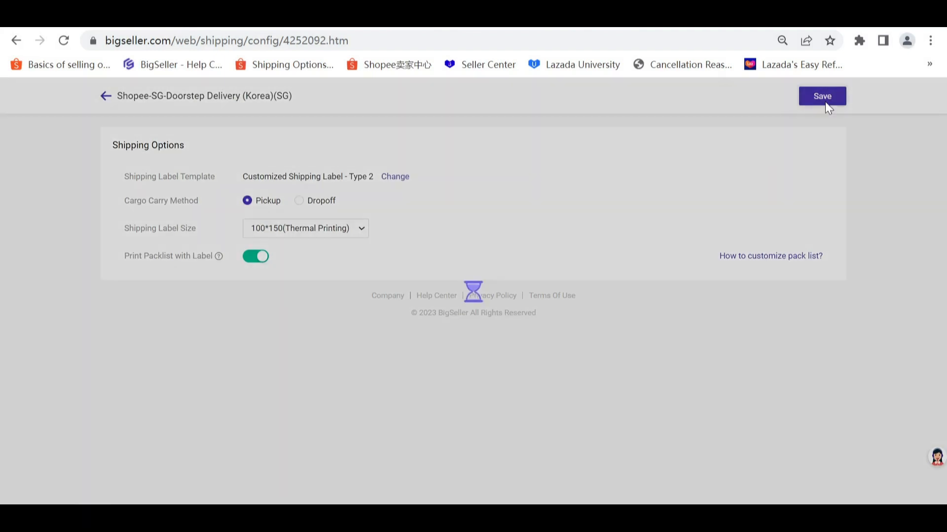
{"action": "left_click", "coordinate": [821, 96]}
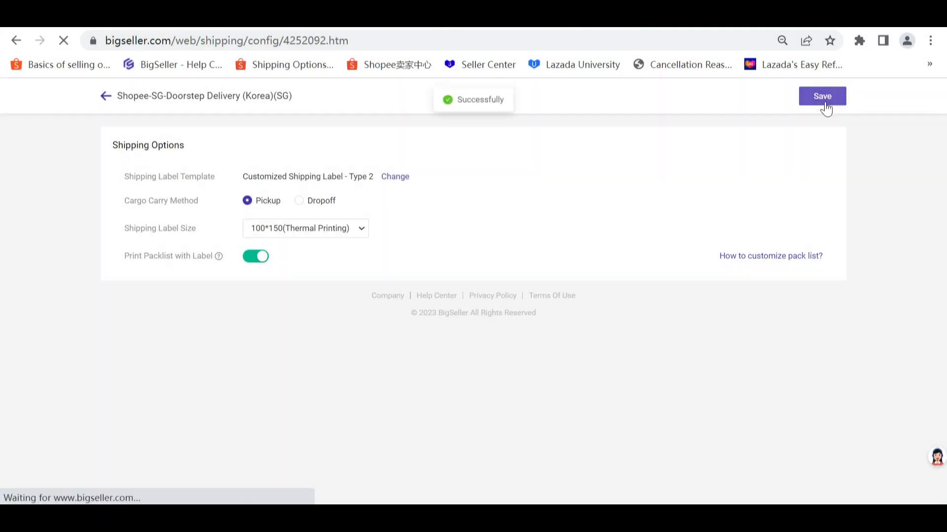
{"action": "left_click", "coordinate": [821, 96]}
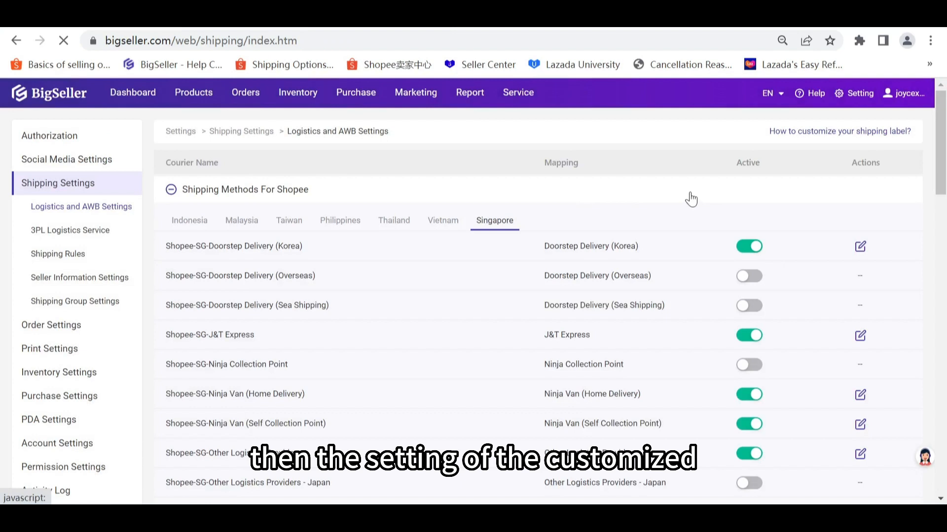